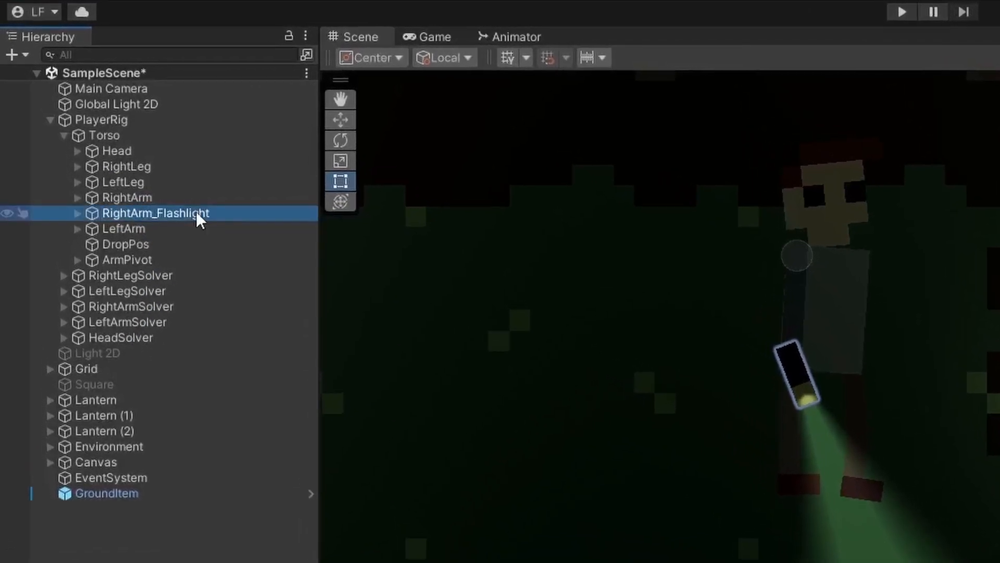
Inspect the flashlight arm object and the player's Item Handler settings in the Inspector.
{"action": "left_click", "coordinate": [81, 212]}
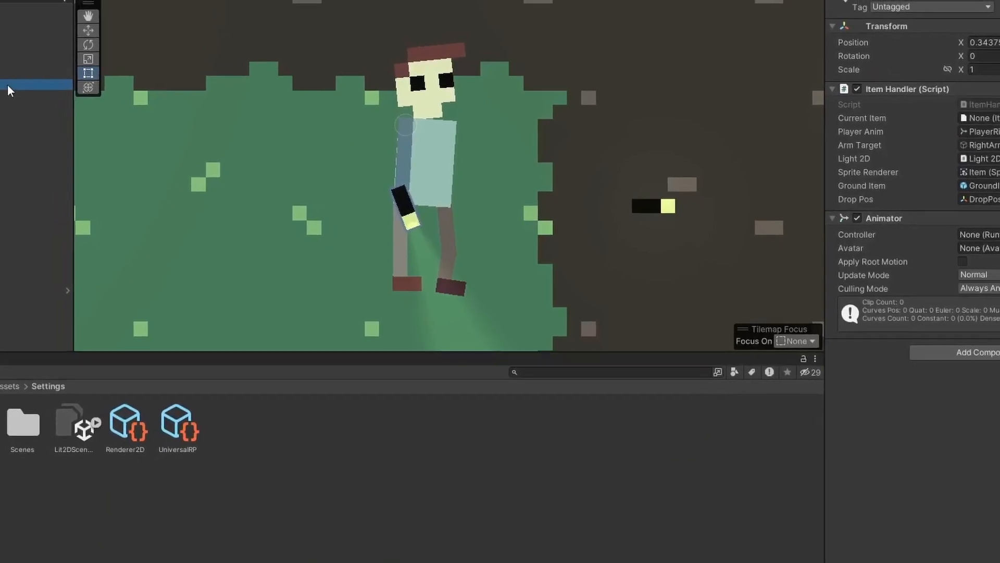
{"action": "left_click", "coordinate": [28, 181]}
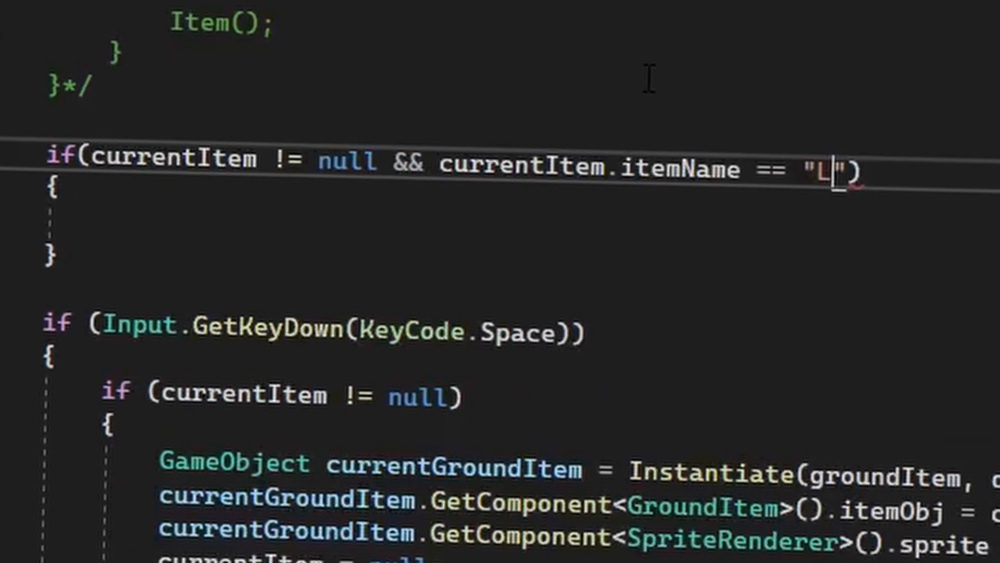
Add a Lantern check that adds Input.GetAxis("Mouse ScrollWheel") to light2D.intensity.
{"action": "type", "text": "antern"}
{"action": "type", "text": "light2D"}
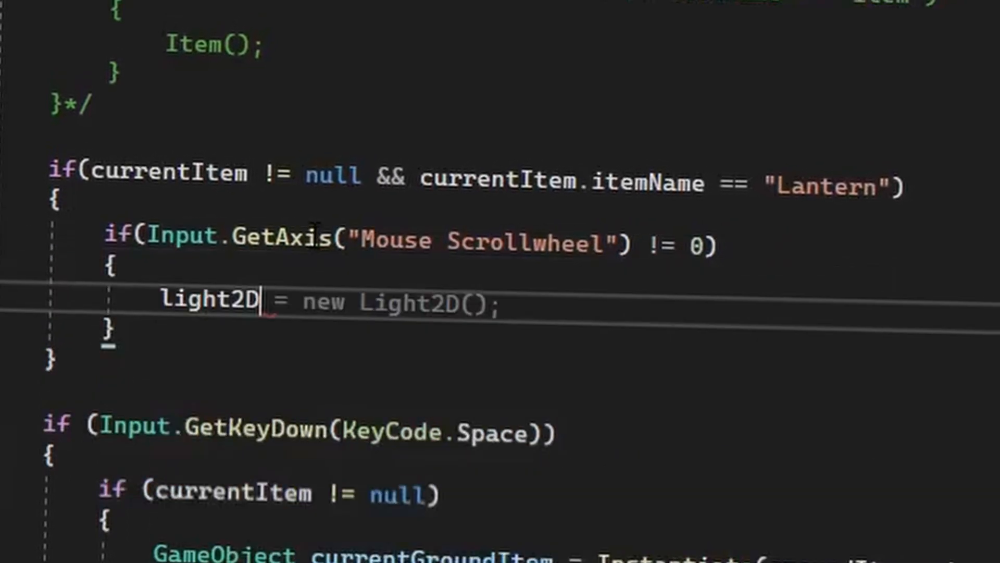
{"action": "type", "text": ".intensity += Input.GetAxis(\"Mouse Sc"}
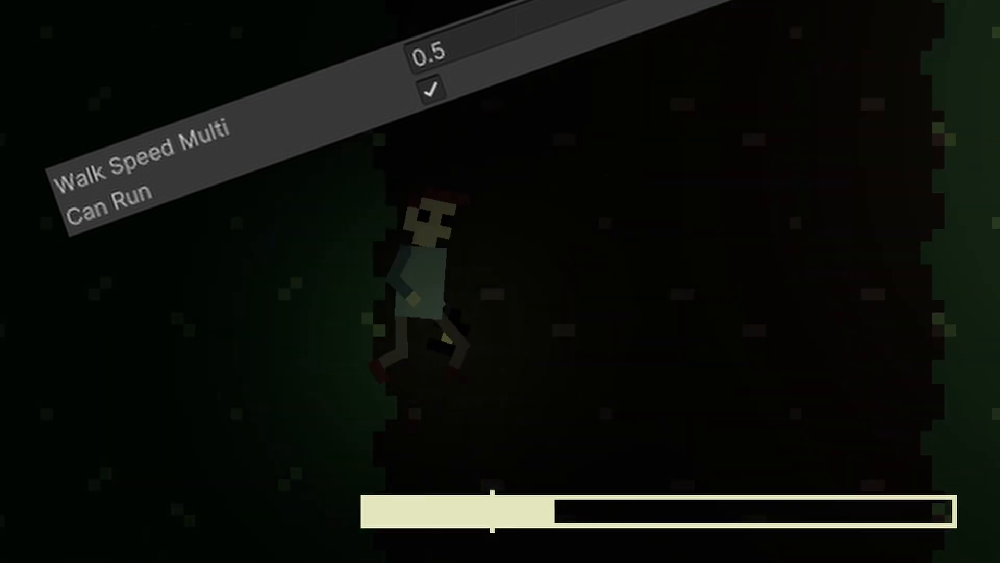
Stop Play mode and bring up the Animation window on the Player_Idle clip.
{"action": "left_click", "coordinate": [431, 87]}
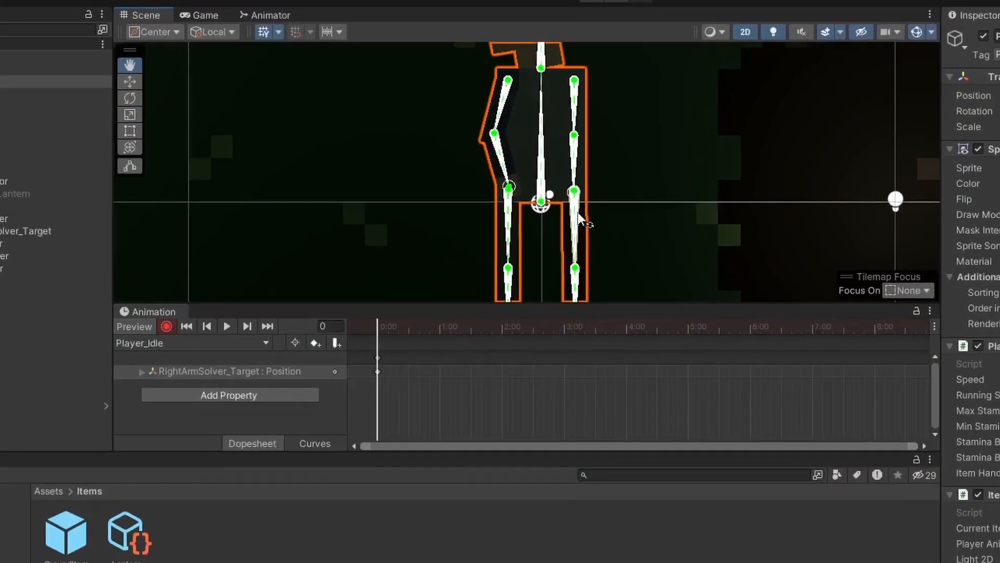
{"action": "left_click", "coordinate": [204, 14]}
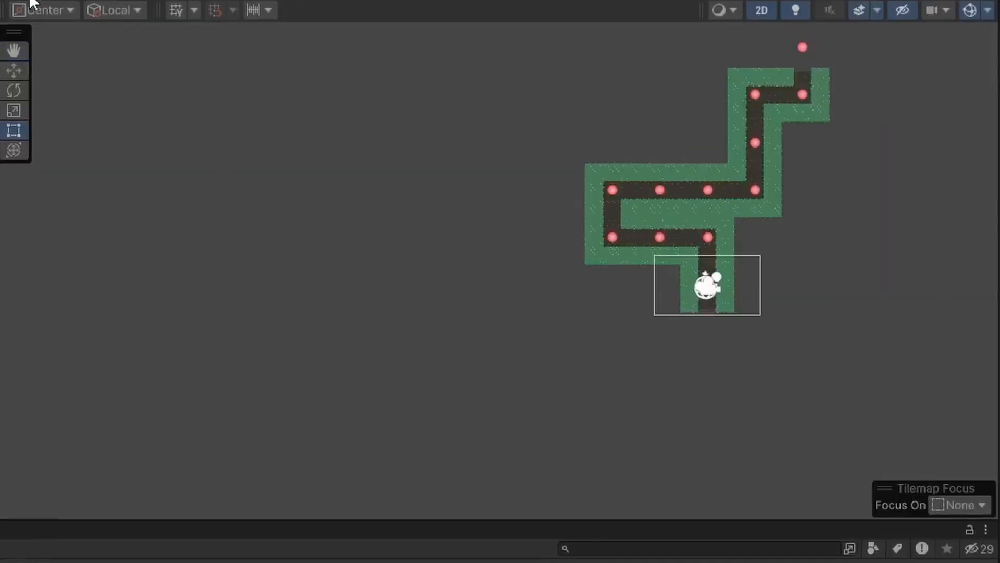
Check the game and scene views of the rooms, then stop the running game.
{"action": "left_click", "coordinate": [126, 7]}
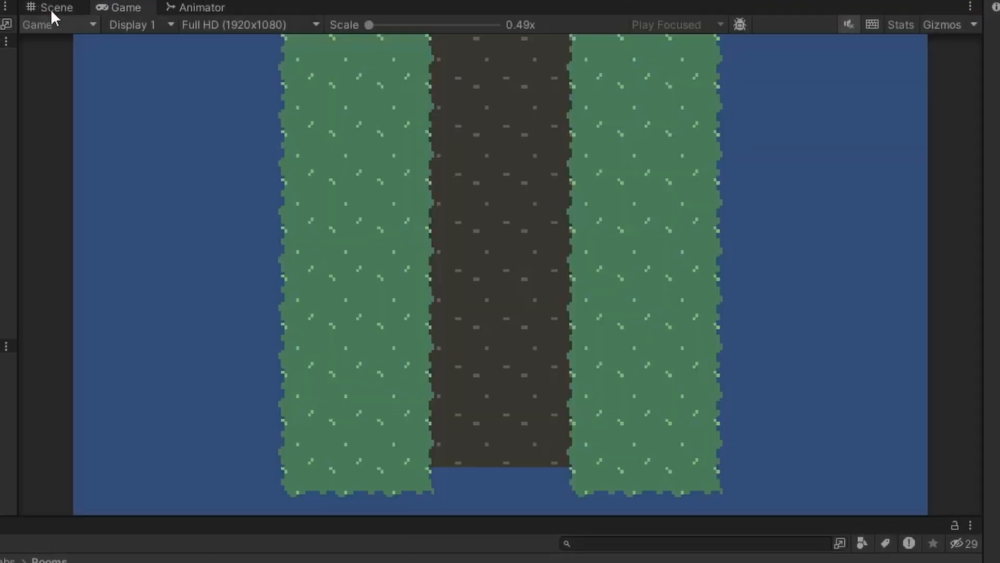
{"action": "left_click", "coordinate": [53, 8]}
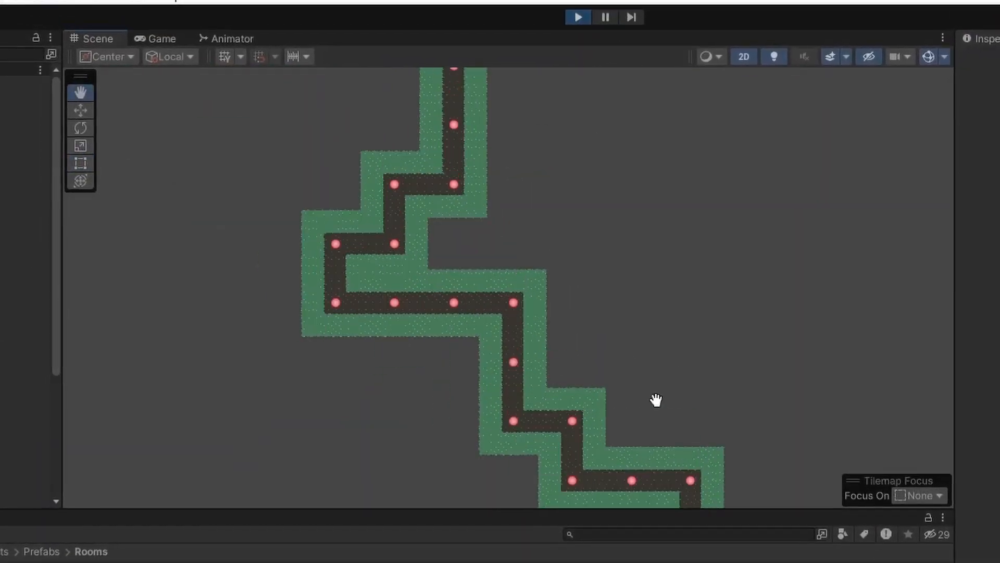
{"action": "left_click", "coordinate": [577, 31]}
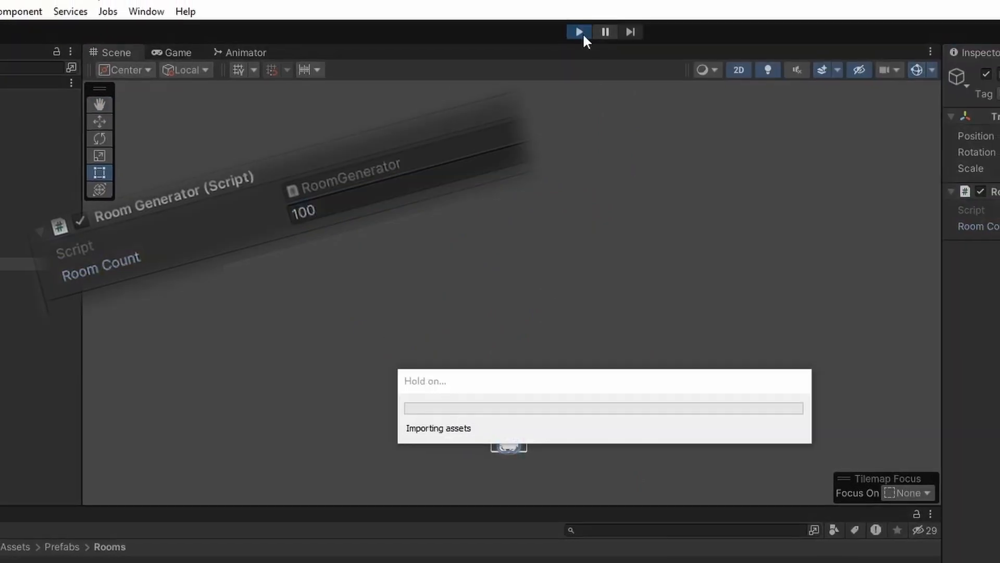
{"action": "left_click", "coordinate": [579, 31]}
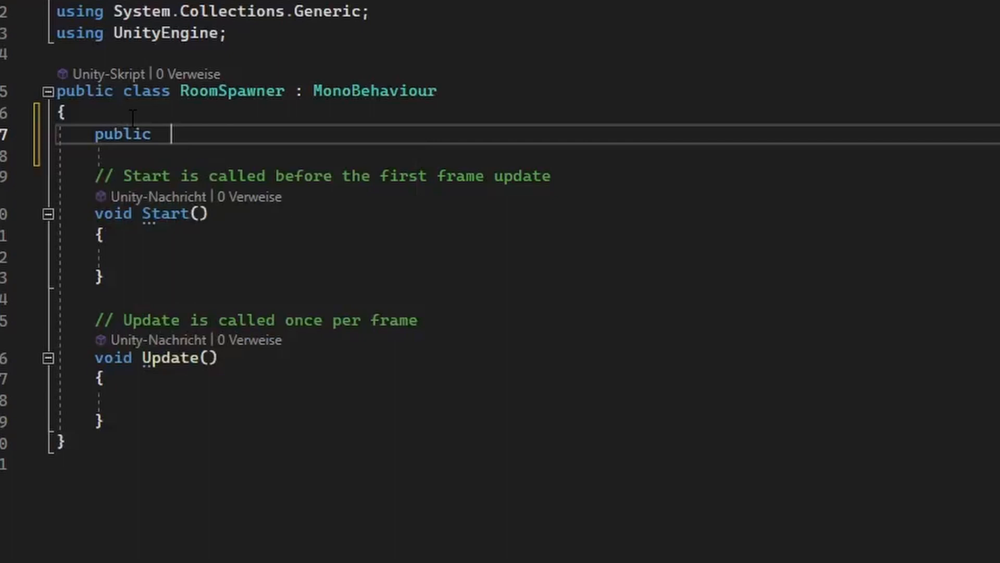
{"action": "type", "text": "GameObject[] ro"}
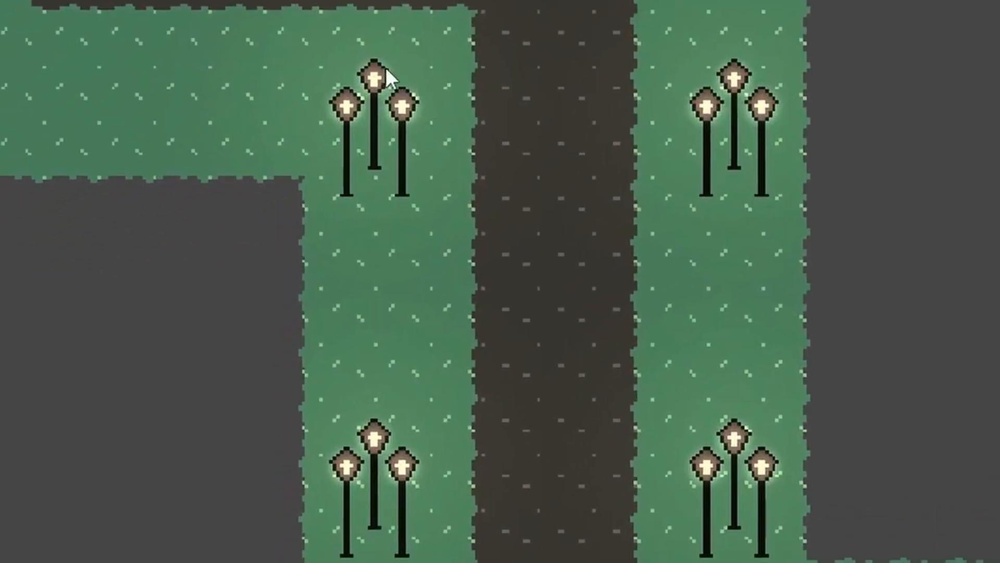
{"action": "mouse_move", "coordinate": [675, 420]}
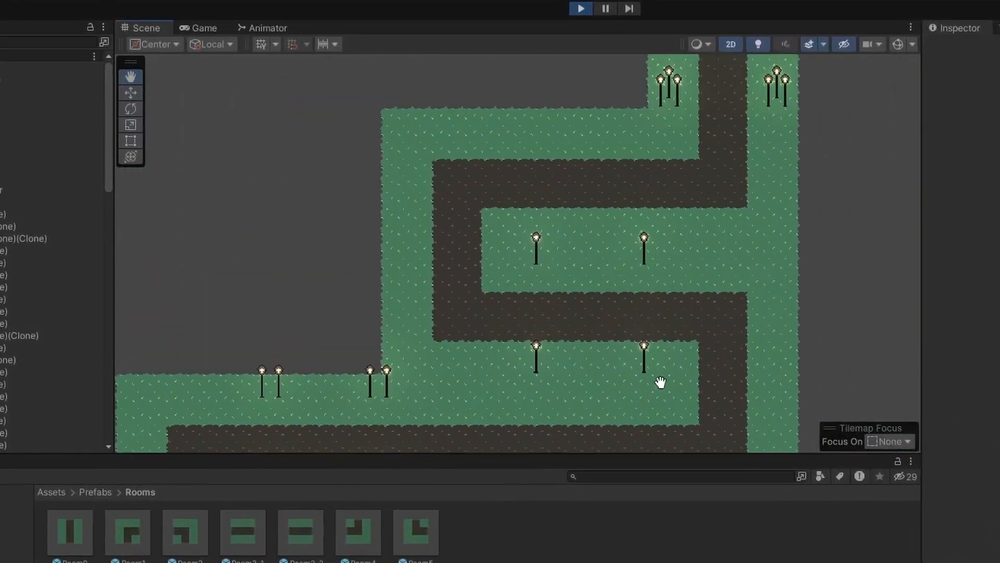
Run the game to see the room prefabs join into a connected layout.
{"action": "left_click", "coordinate": [579, 8]}
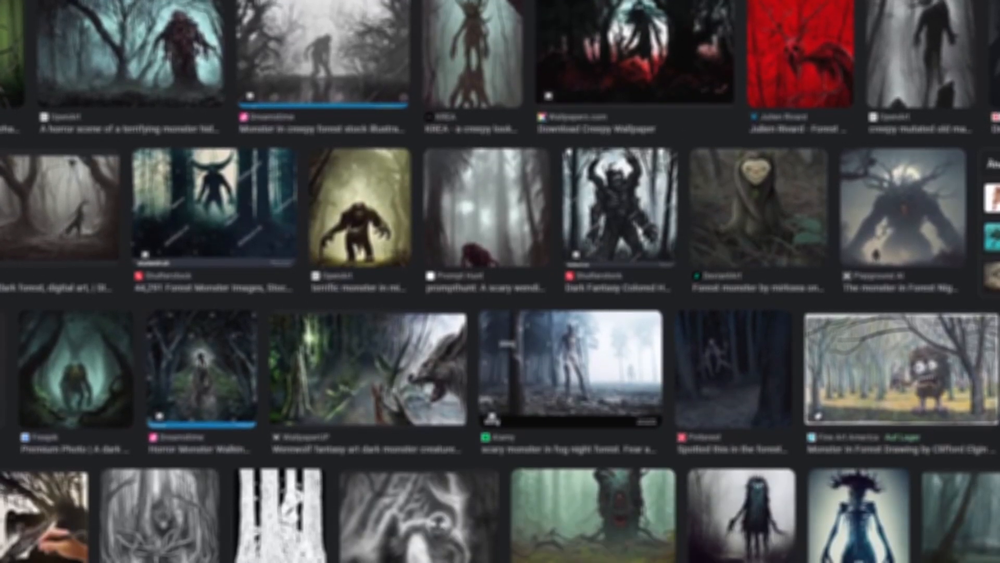
{"action": "scroll", "scroll_direction": "down", "scroll_amount": 3}
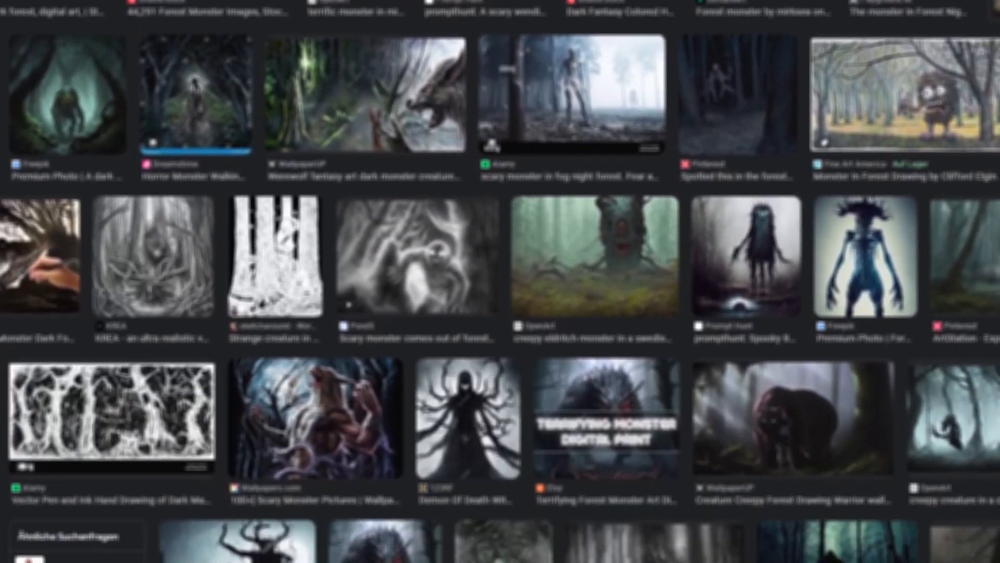
{"action": "scroll", "scroll_direction": "down", "scroll_amount": 3}
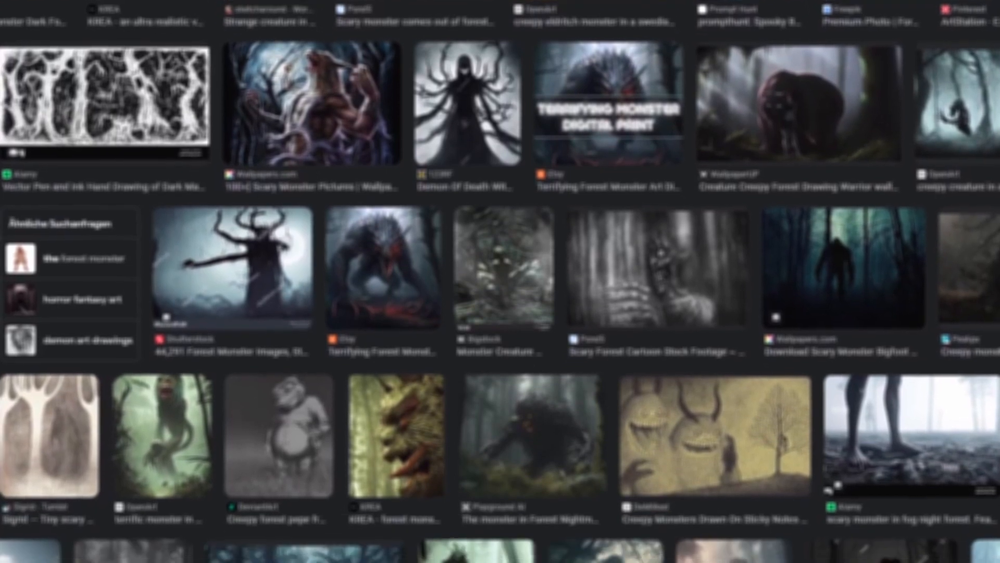
{"action": "scroll", "scroll_direction": "down", "scroll_amount": 3}
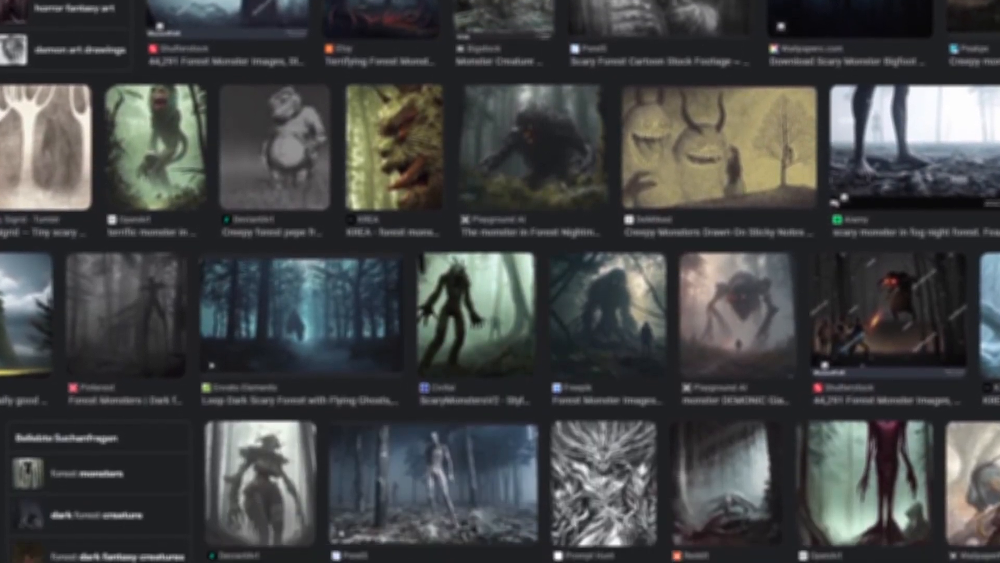
{"action": "scroll", "scroll_direction": "down", "scroll_amount": 3}
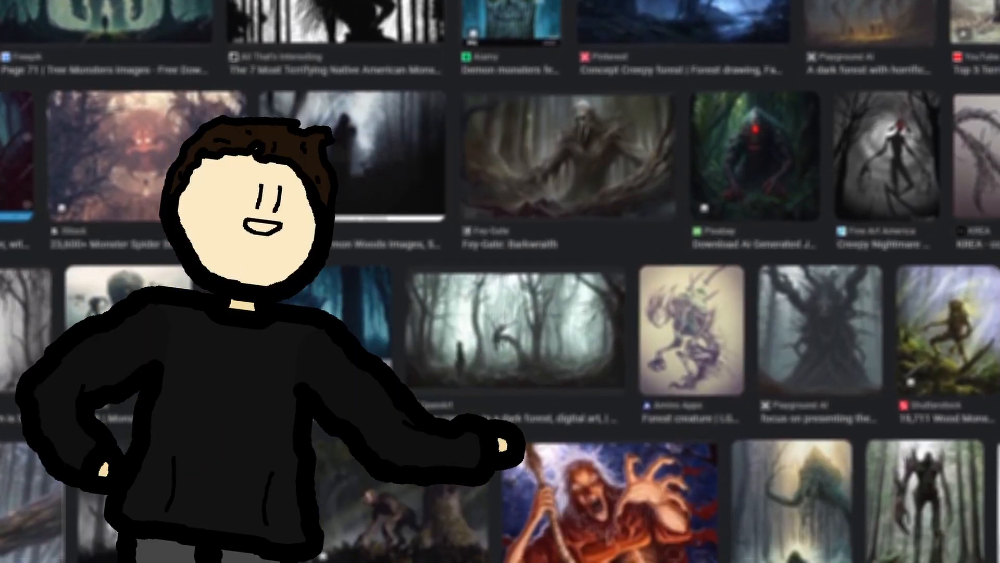
{"action": "scroll", "scroll_direction": "down", "scroll_amount": 3}
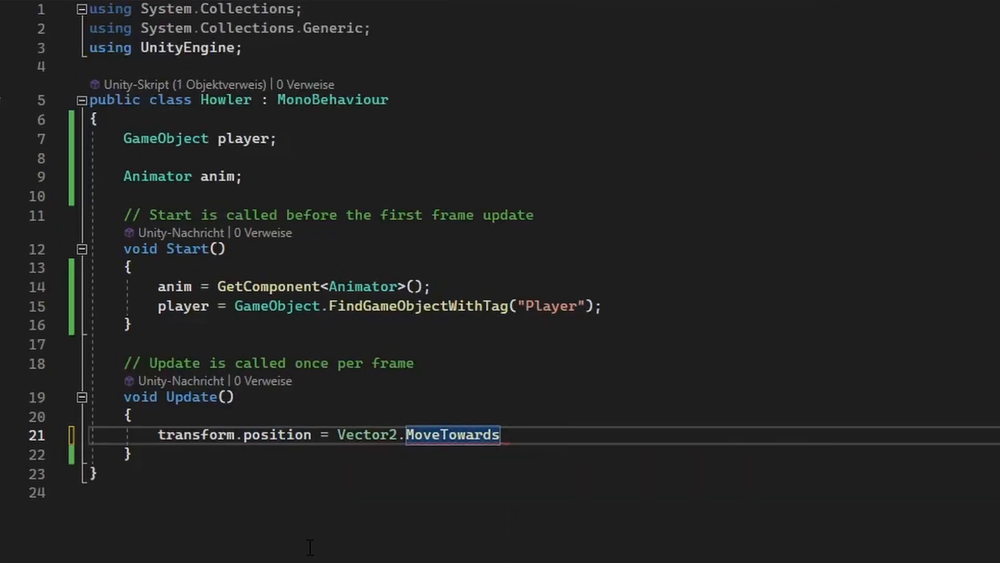
Begin the Vector2.MoveTowards assignment to transform.position in Howler's Update.
{"action": "type", "text": "Ve"}
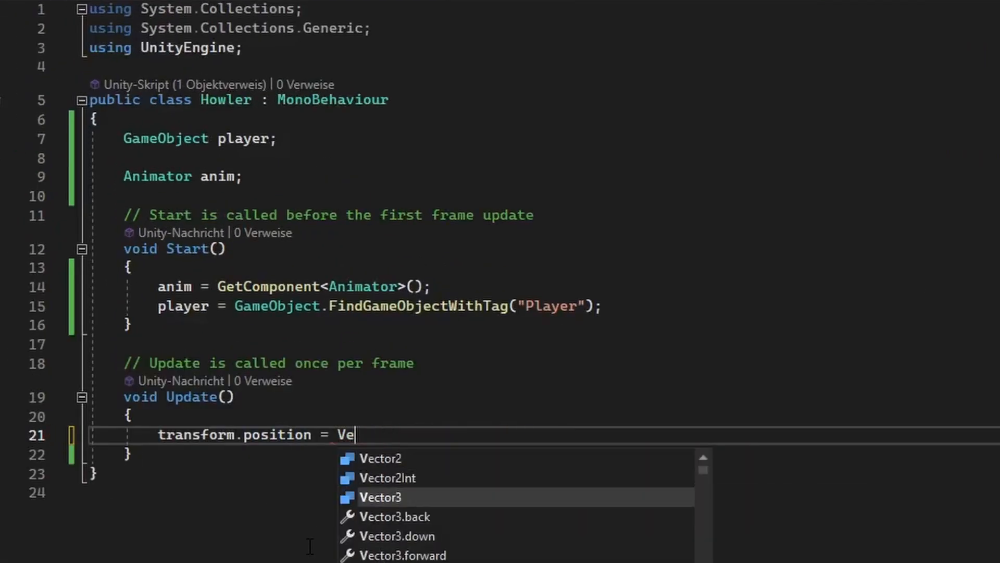